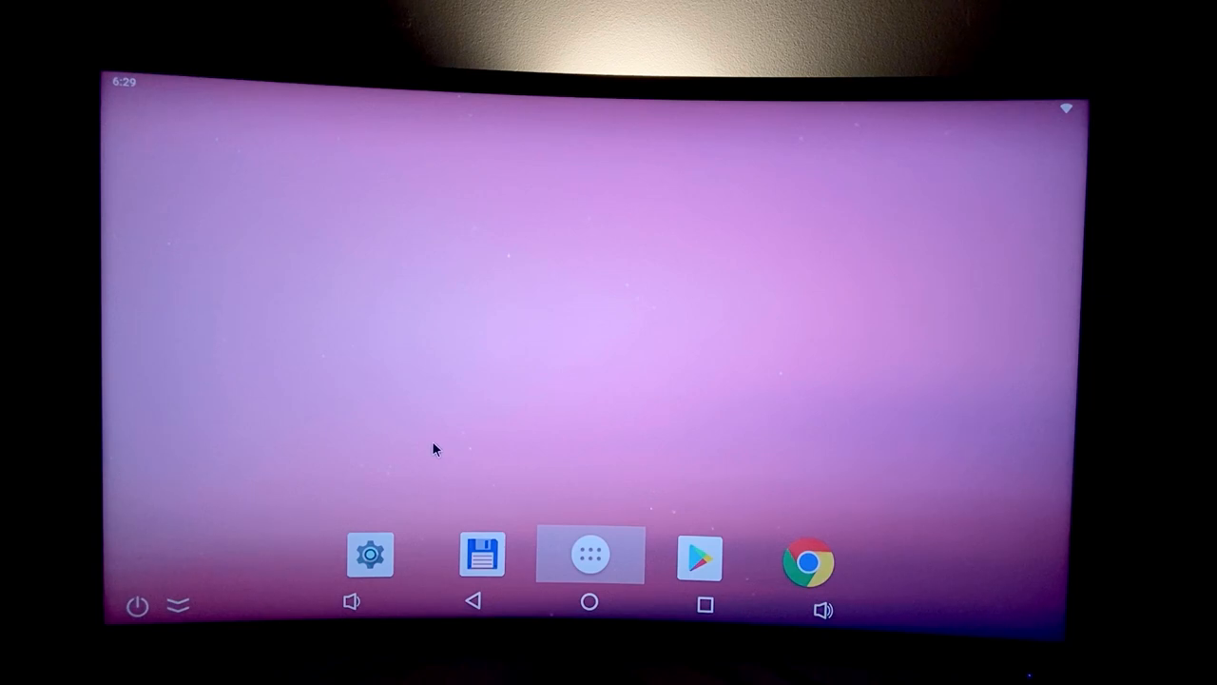
pyautogui.moveTo(415, 448)
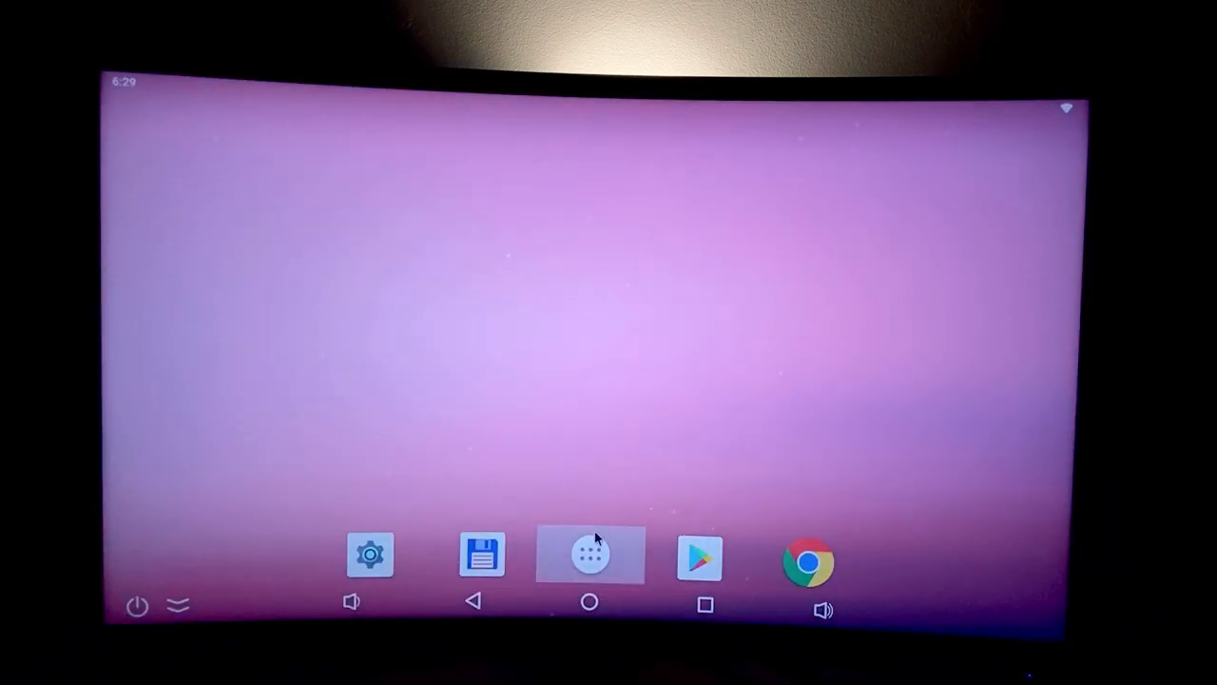
# - Browse the ESD-USB drive's folders in FileBrowser from the app drawer
pyautogui.click(590, 556)
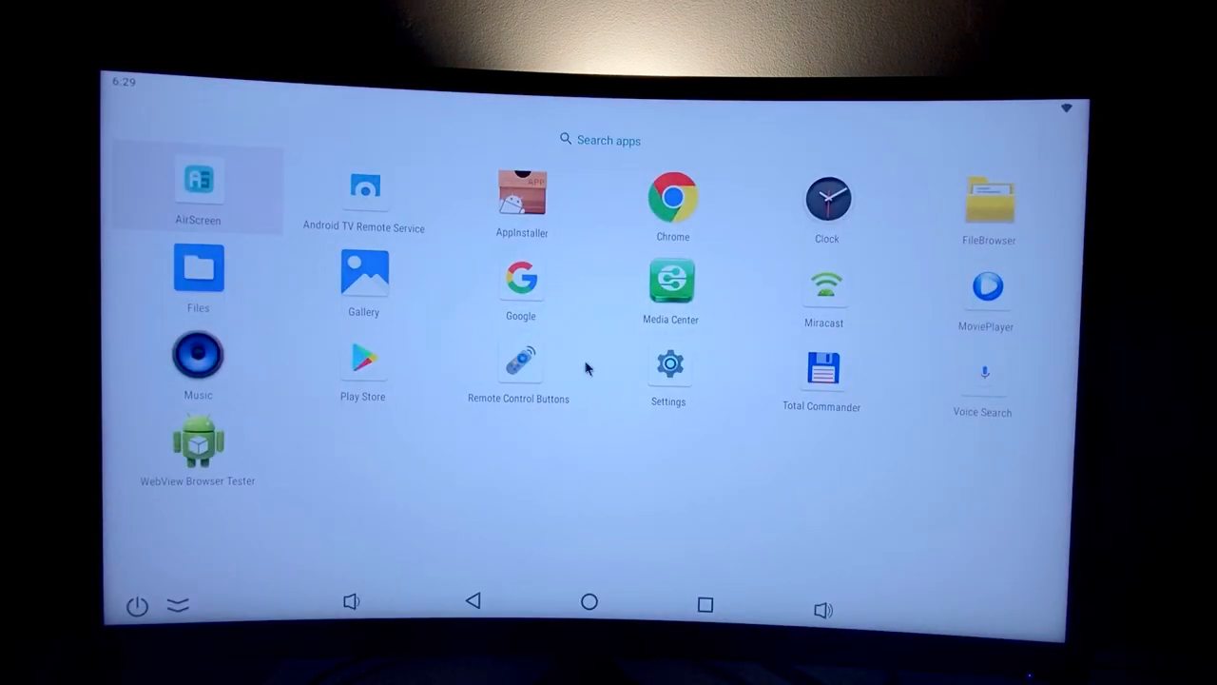
pyautogui.moveTo(689, 331)
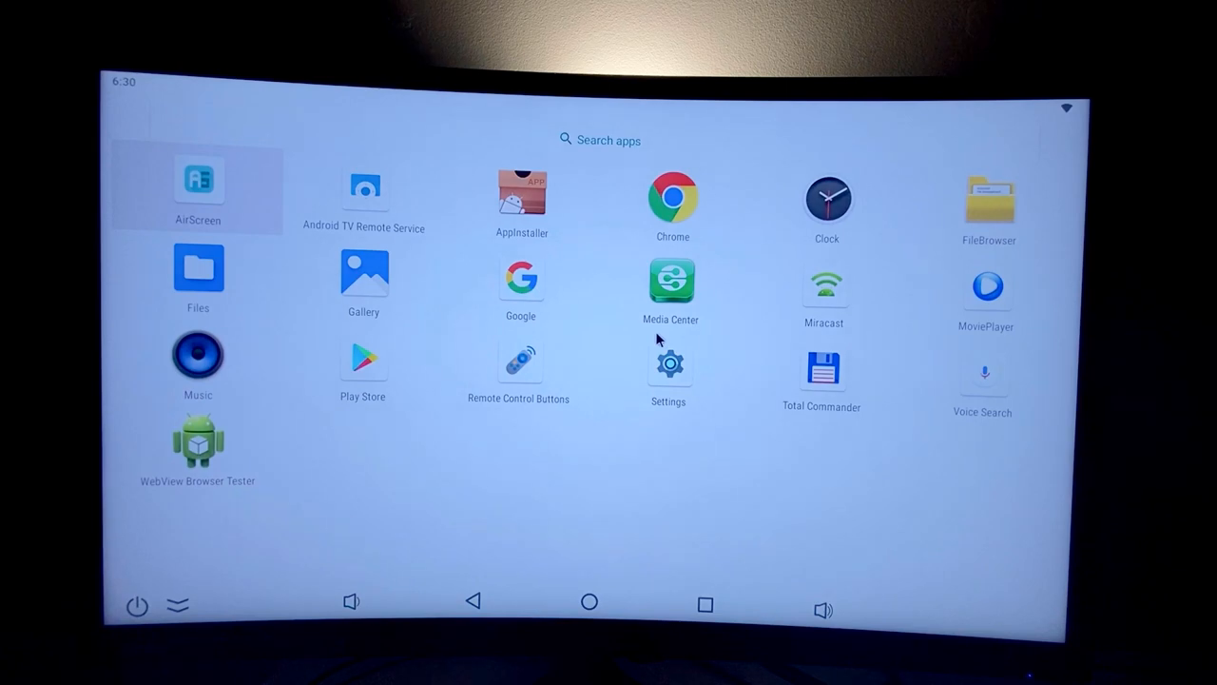
pyautogui.moveTo(506, 202)
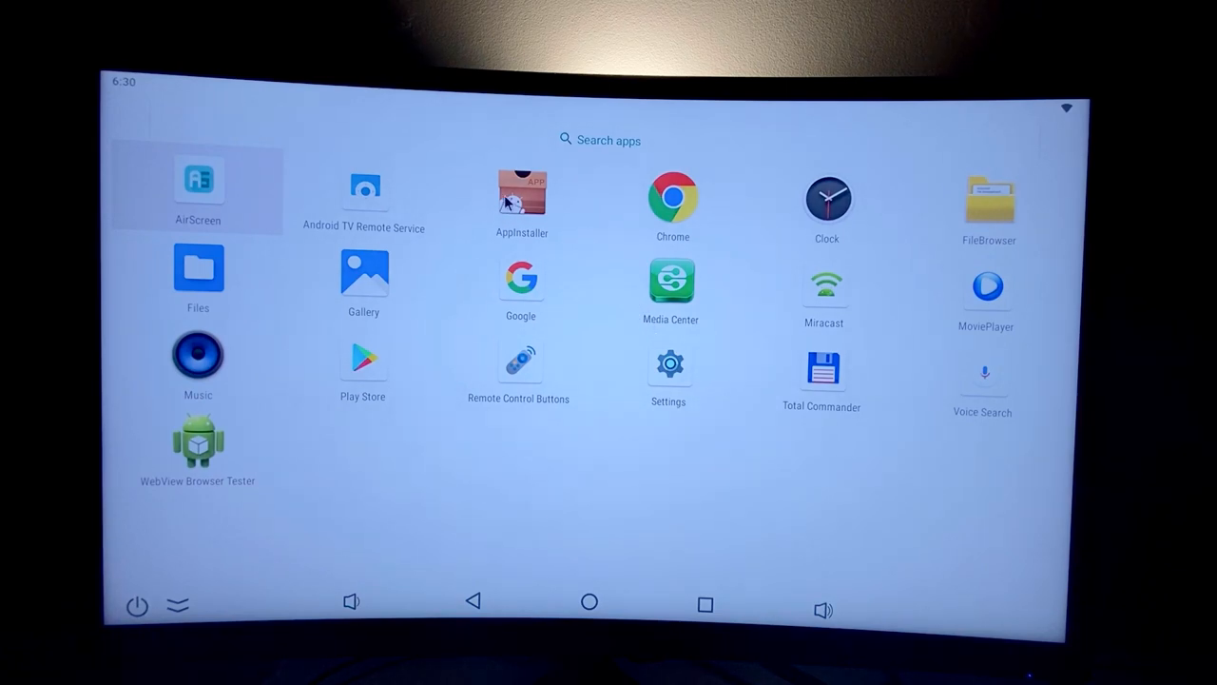
pyautogui.click(522, 194)
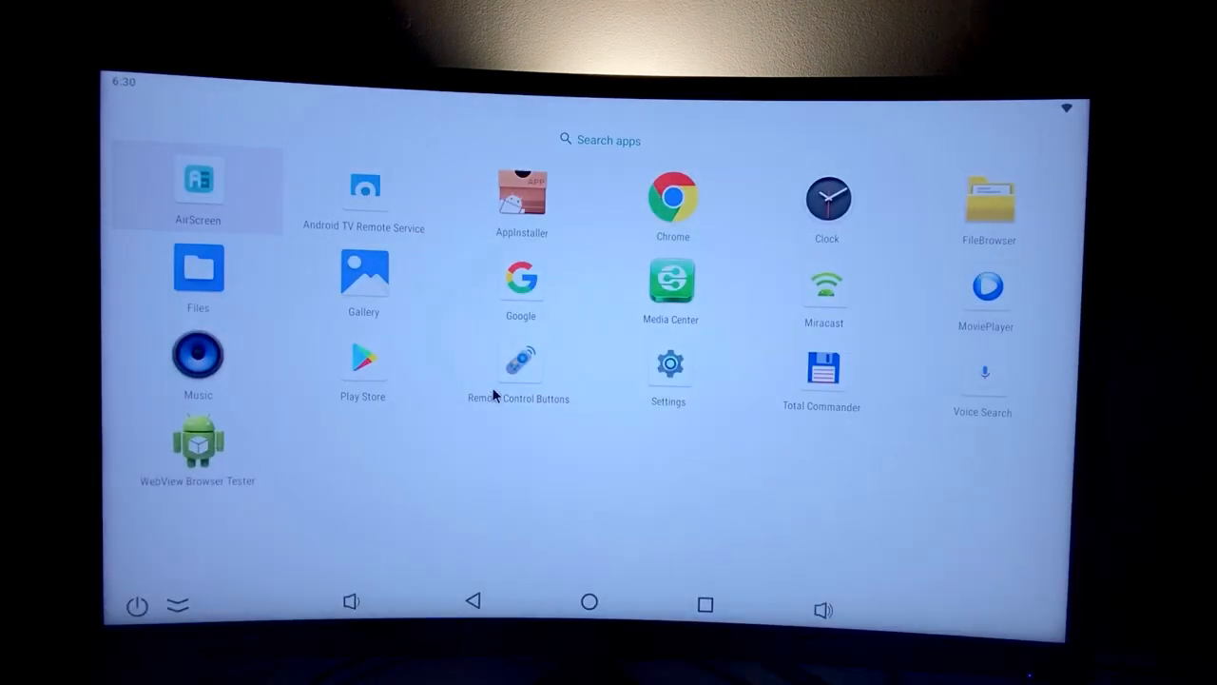
pyautogui.click(989, 190)
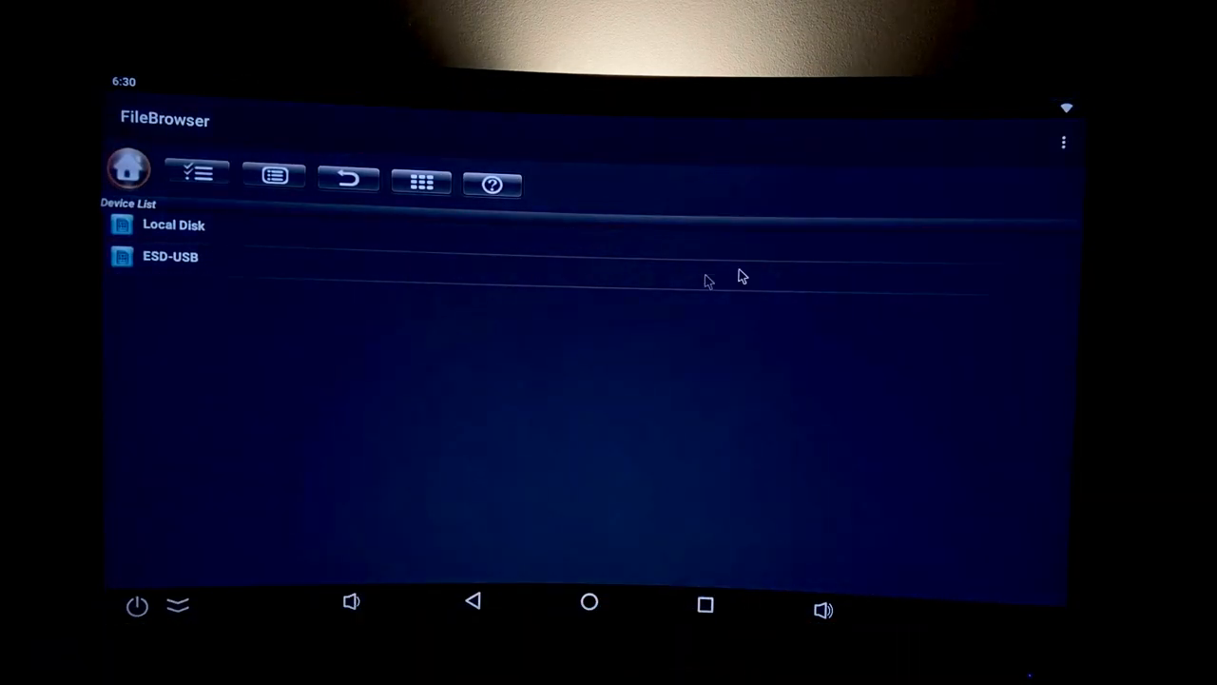
pyautogui.click(171, 255)
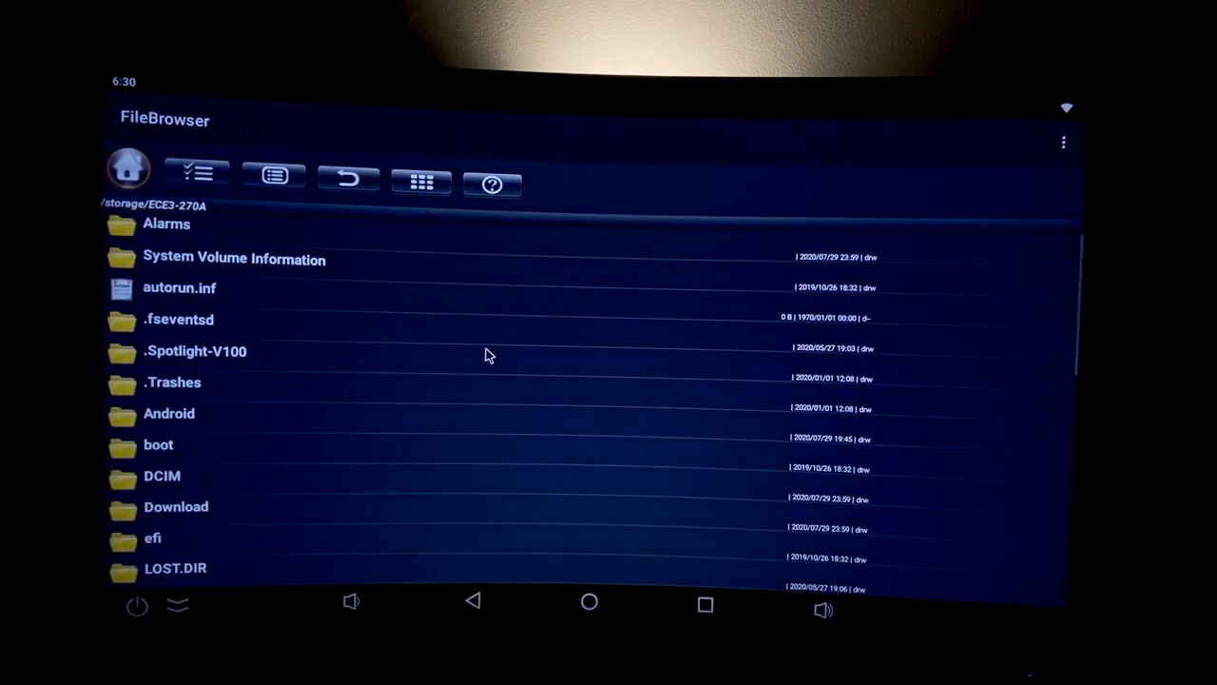
pyautogui.scroll(-3)
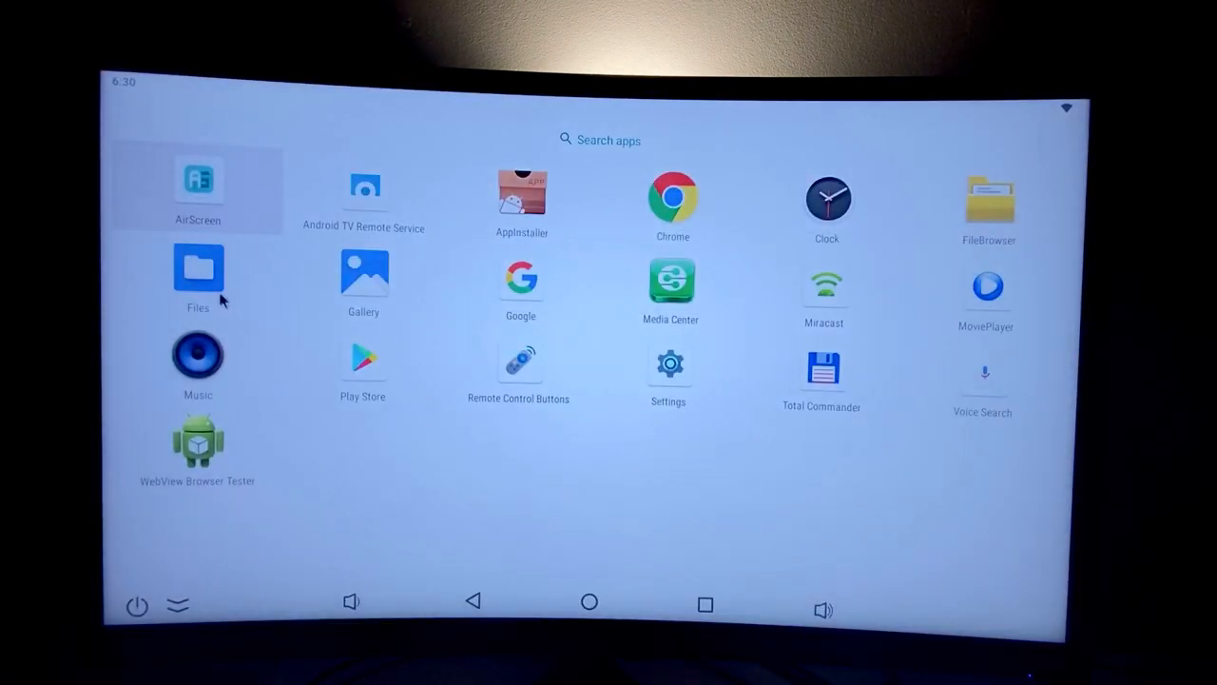
# - View the USB drive in the Files app, finding Downloads empty
pyautogui.click(198, 268)
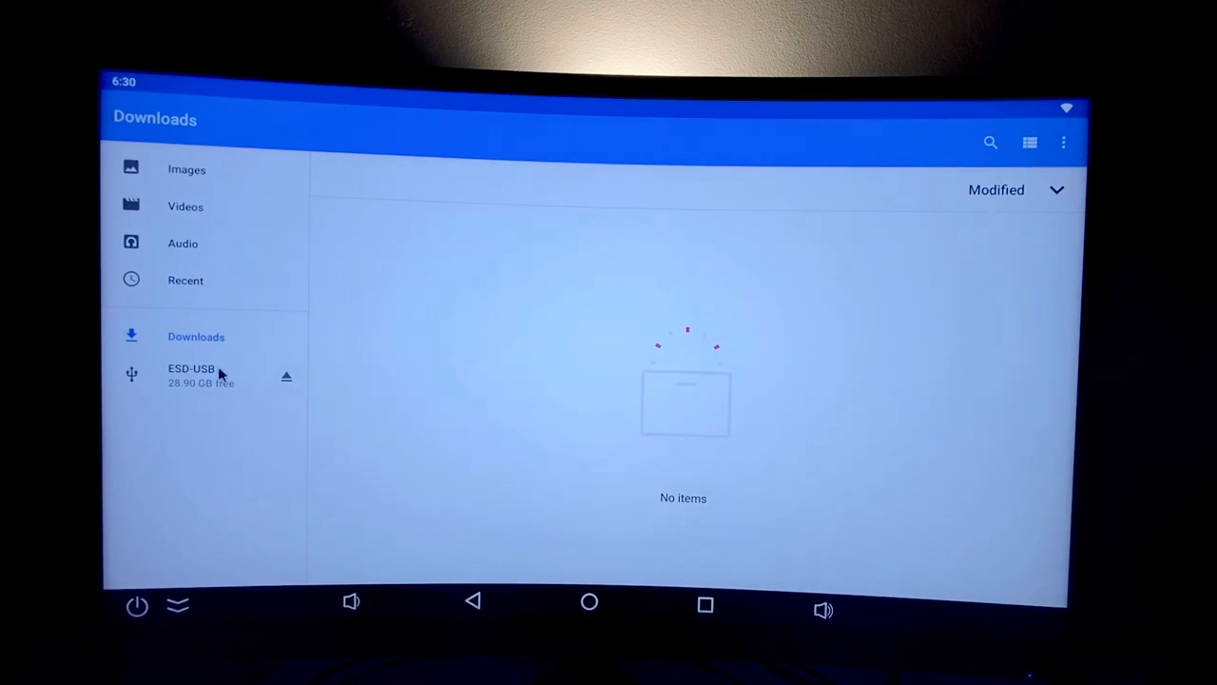
pyautogui.click(190, 369)
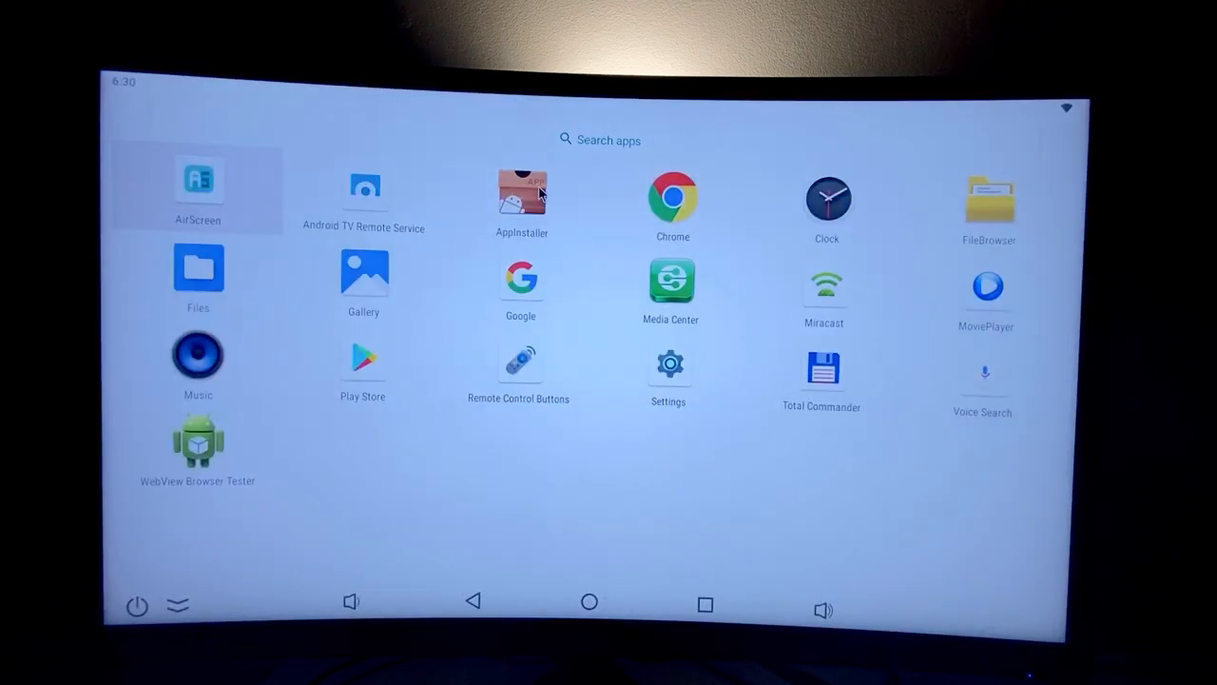
# - Install easyCMS_android.apk from ESD-USB via AppInstaller and launch easyCMS
pyautogui.click(521, 189)
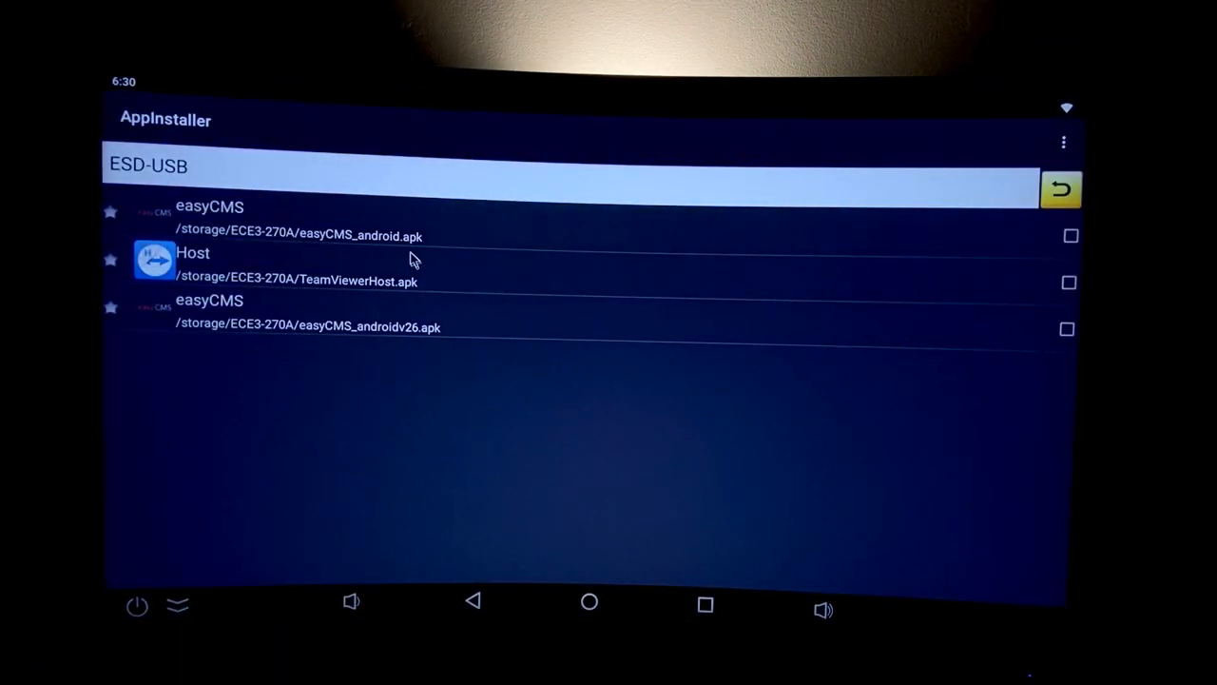
pyautogui.click(209, 206)
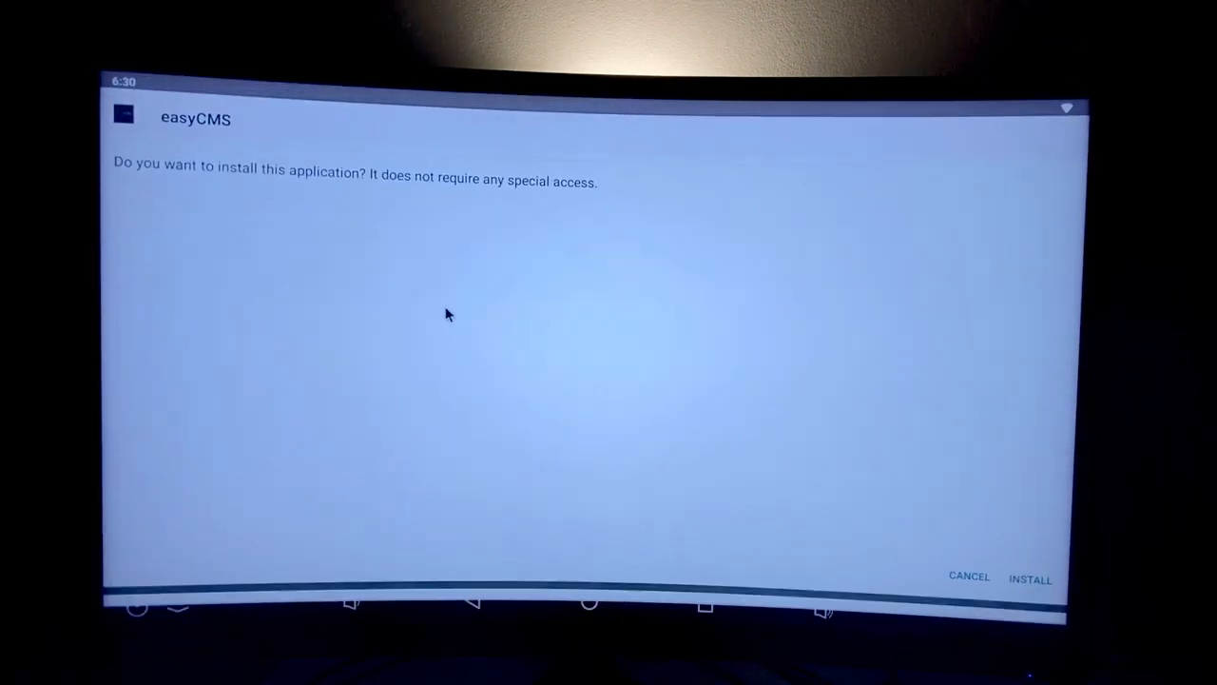
pyautogui.click(1031, 578)
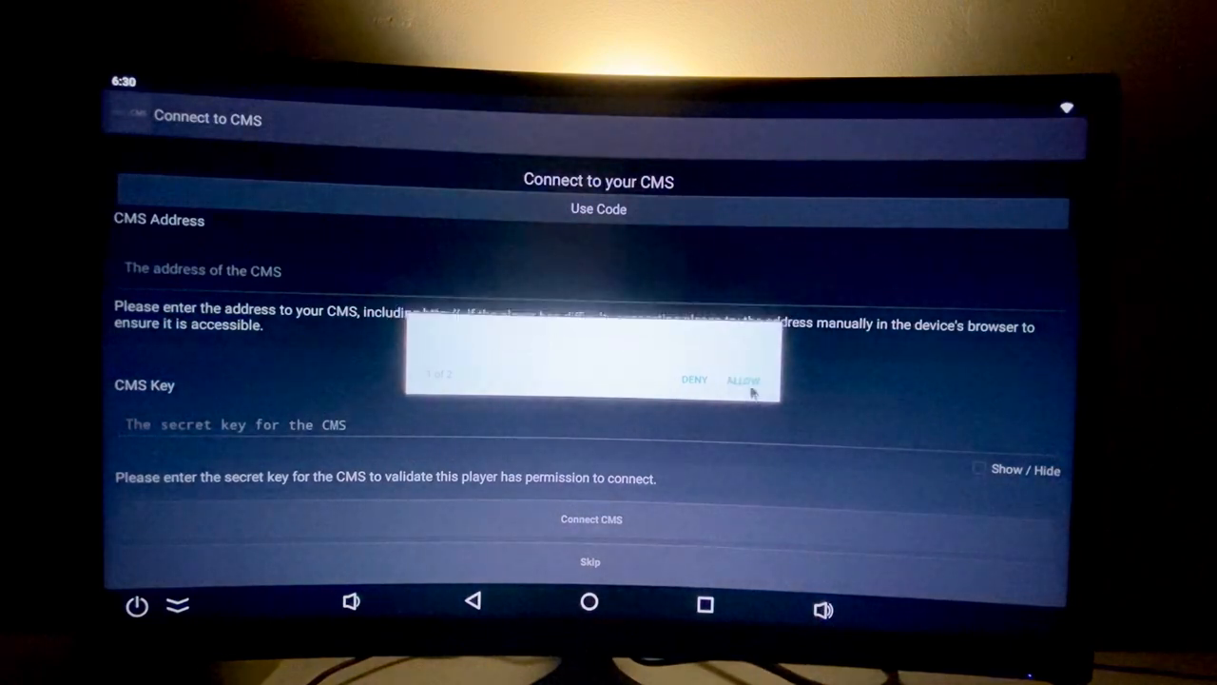
# - Grant easyCMS its permission and enter the https CMS address on the connection screen
pyautogui.click(746, 381)
pyautogui.write('htt')
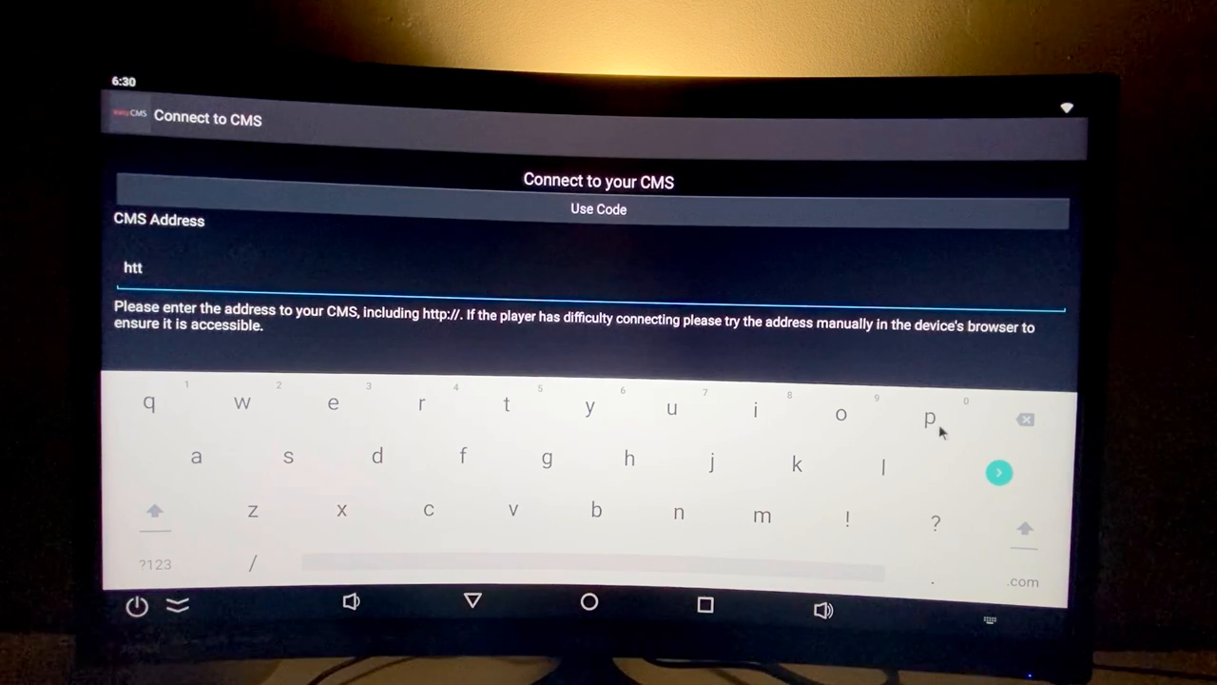
pyautogui.write('ps')
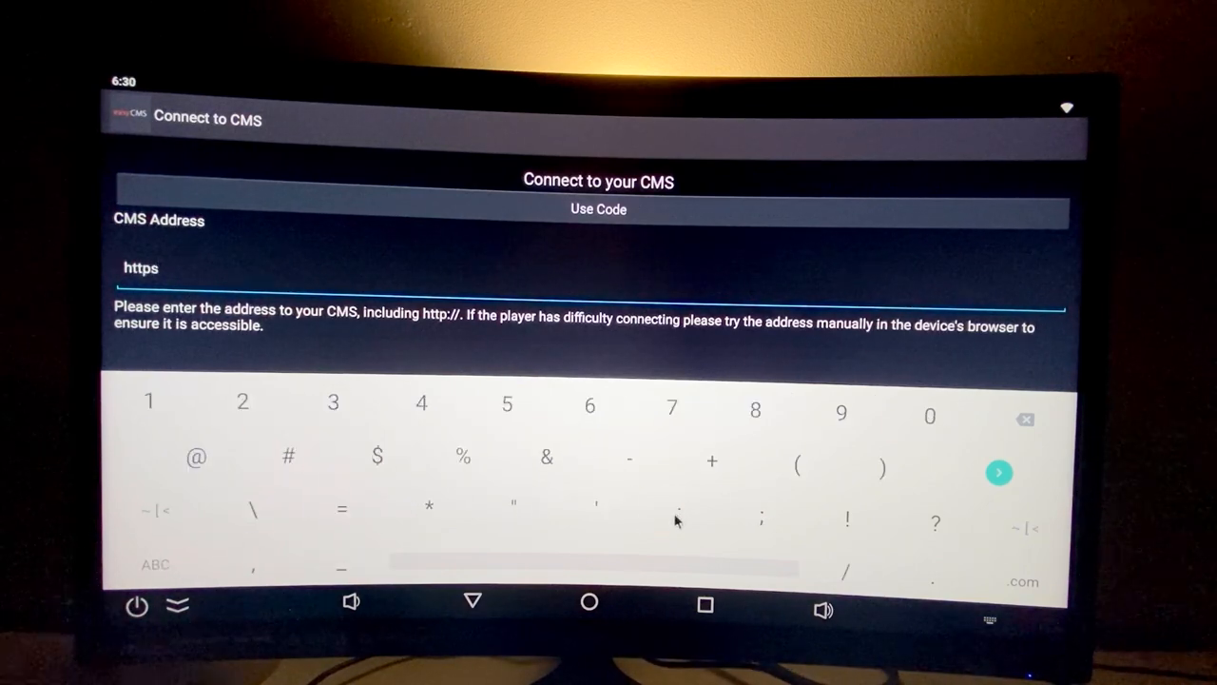
pyautogui.click(845, 571)
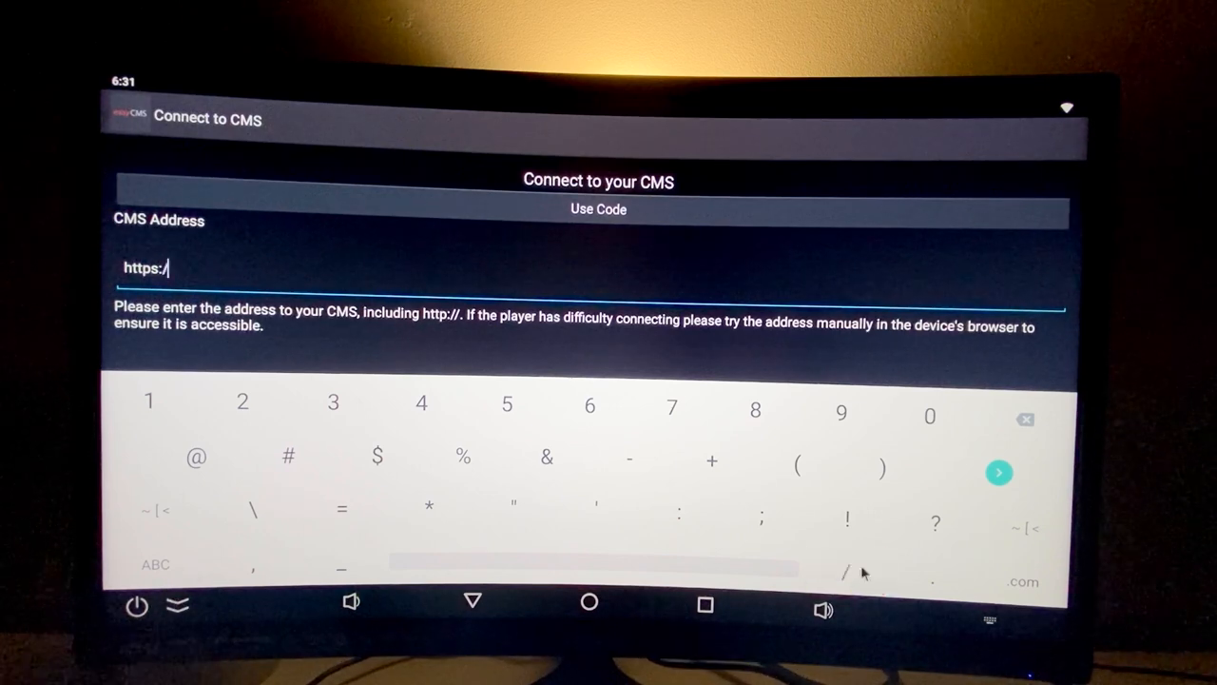
pyautogui.click(426, 509)
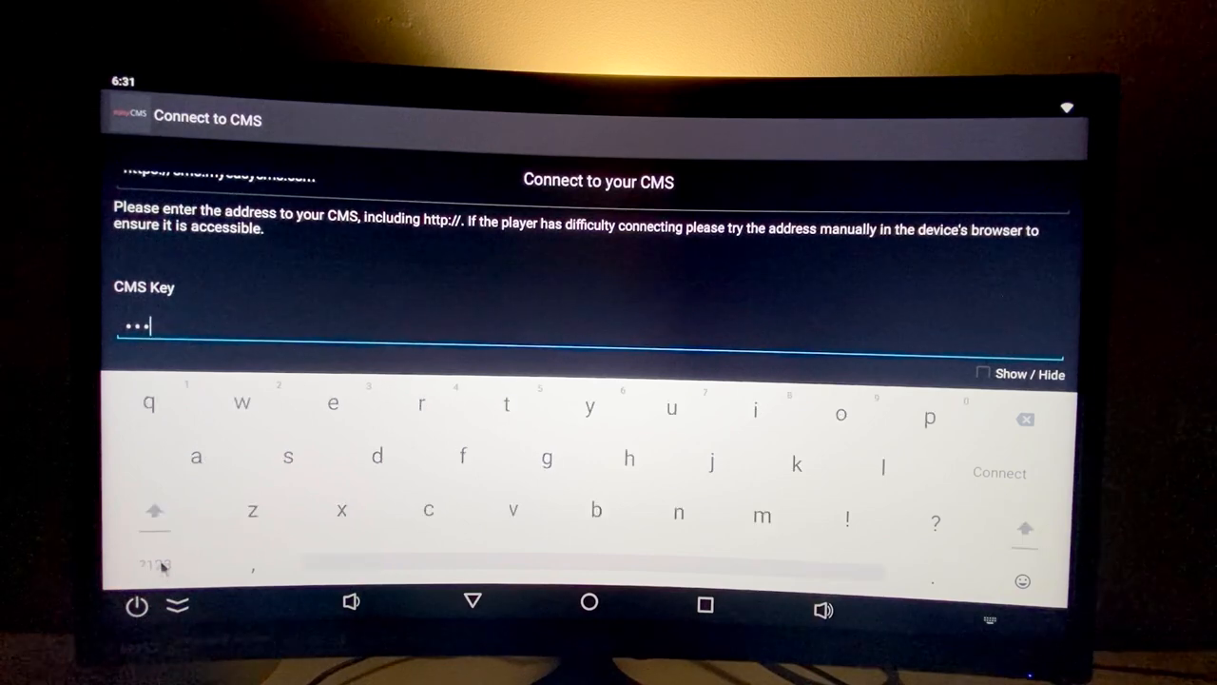
# - Complete the secret CMS key and connect, registering the display as awaiting authorisation
pyautogui.click(152, 516)
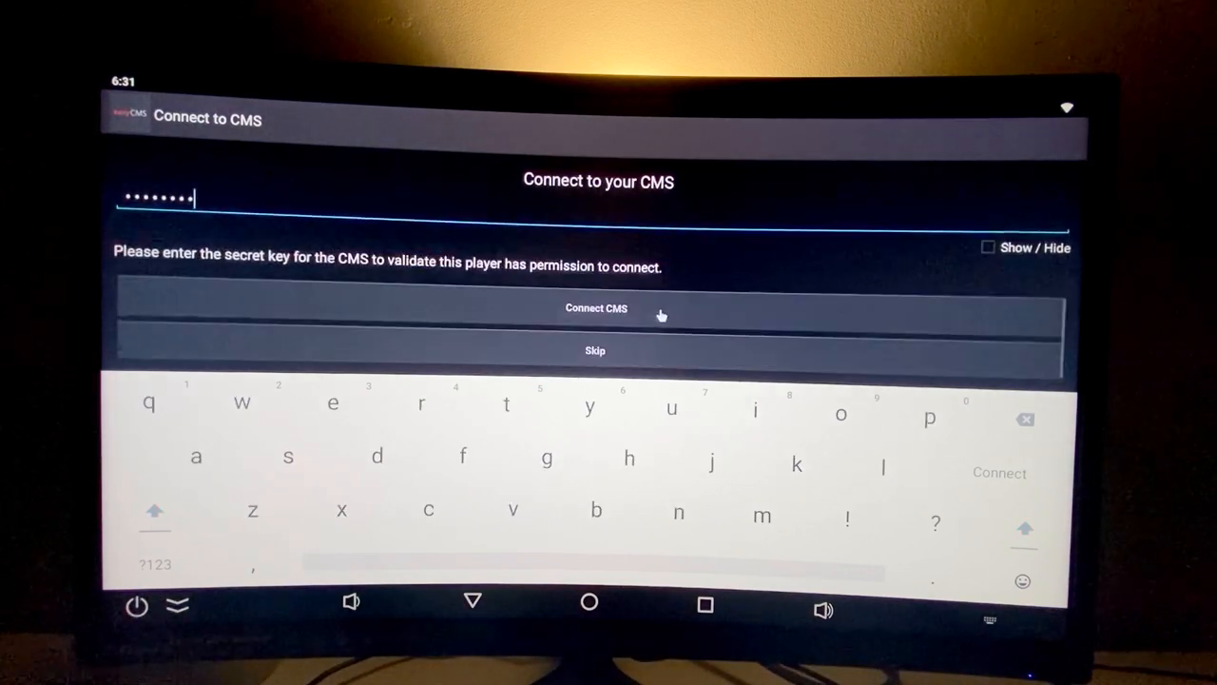
pyautogui.click(597, 308)
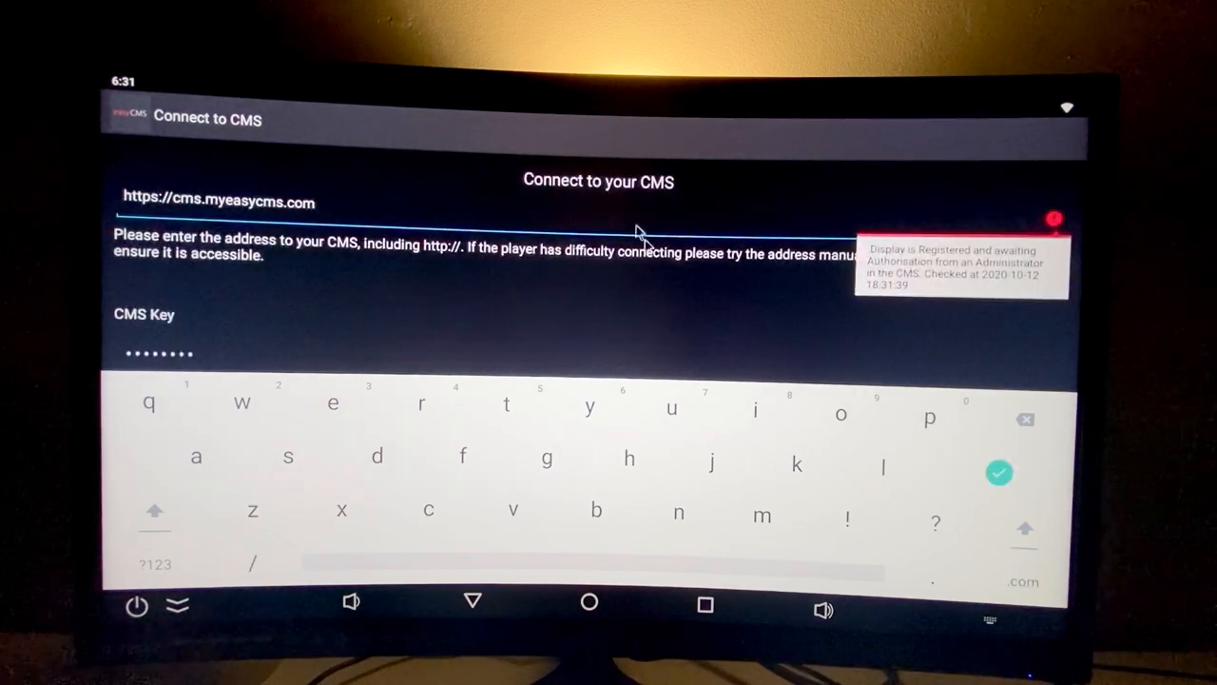
pyautogui.moveTo(879, 257)
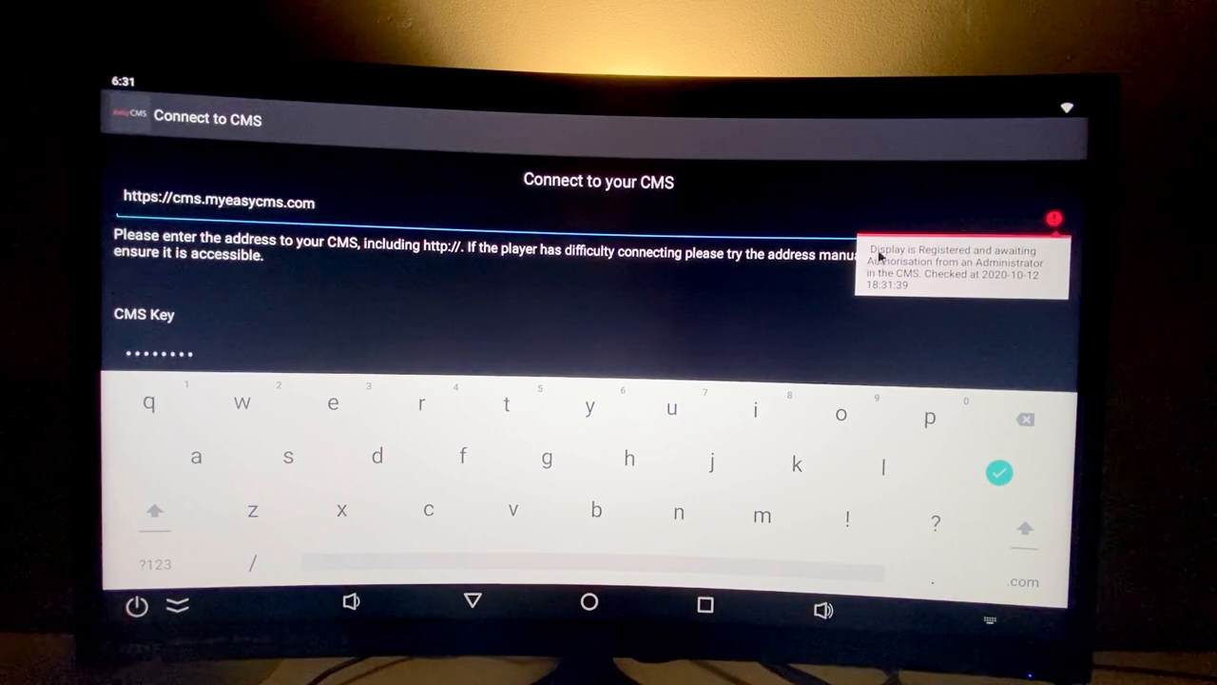
pyautogui.moveTo(913, 265)
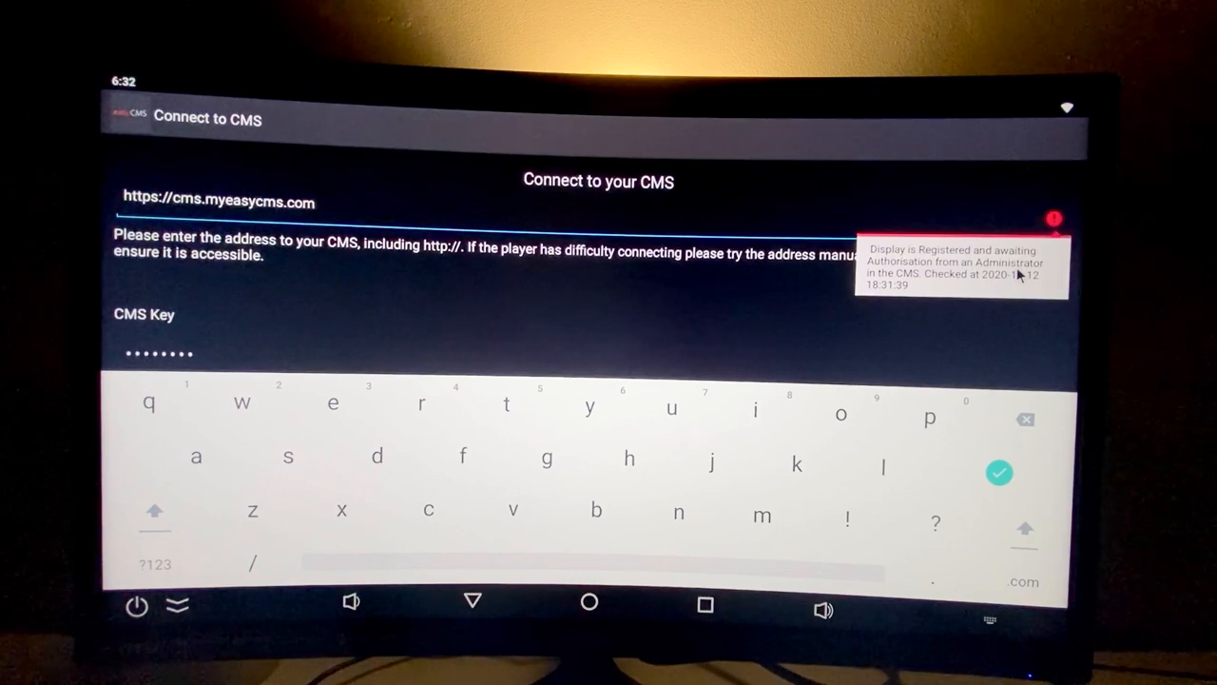
pyautogui.moveTo(978, 287)
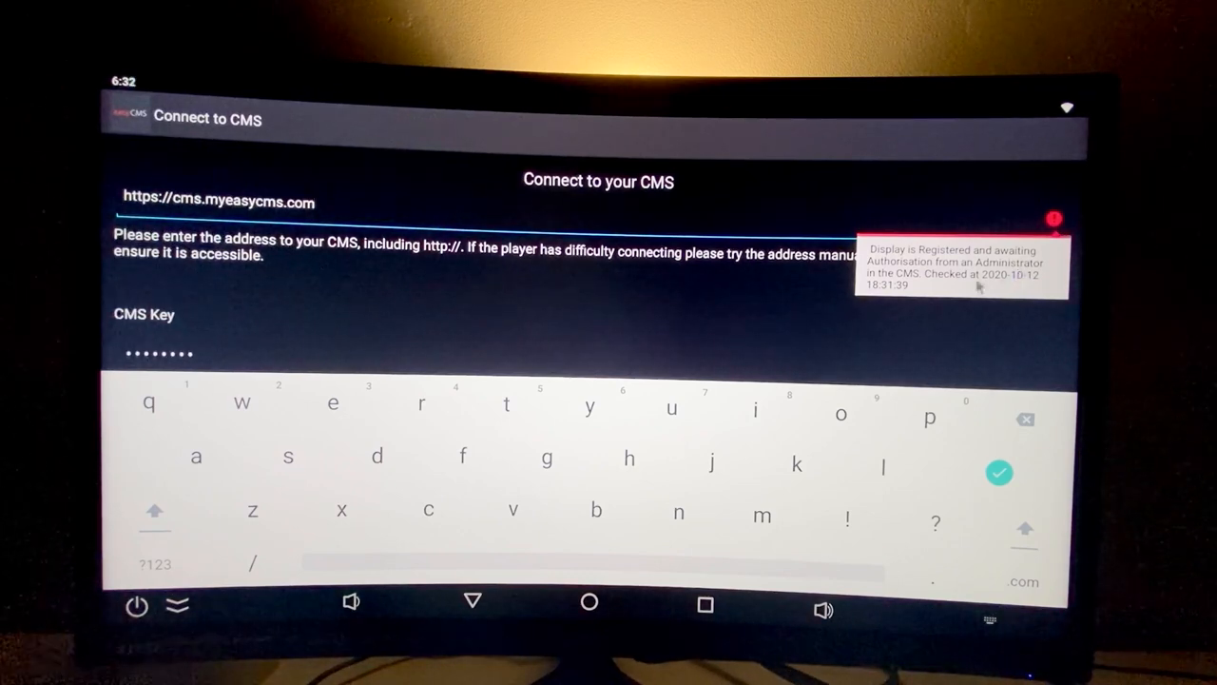
pyautogui.moveTo(777, 342)
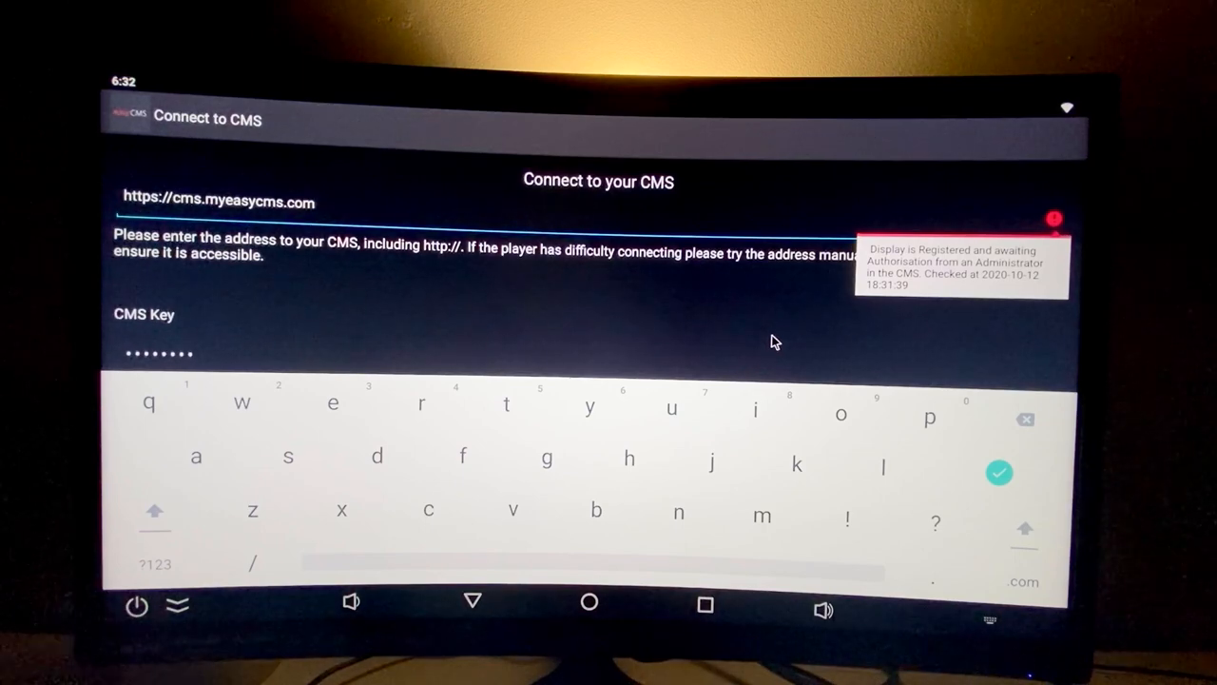
# - Continue from the authorisation message to the licence activation screen
pyautogui.scroll(-3)
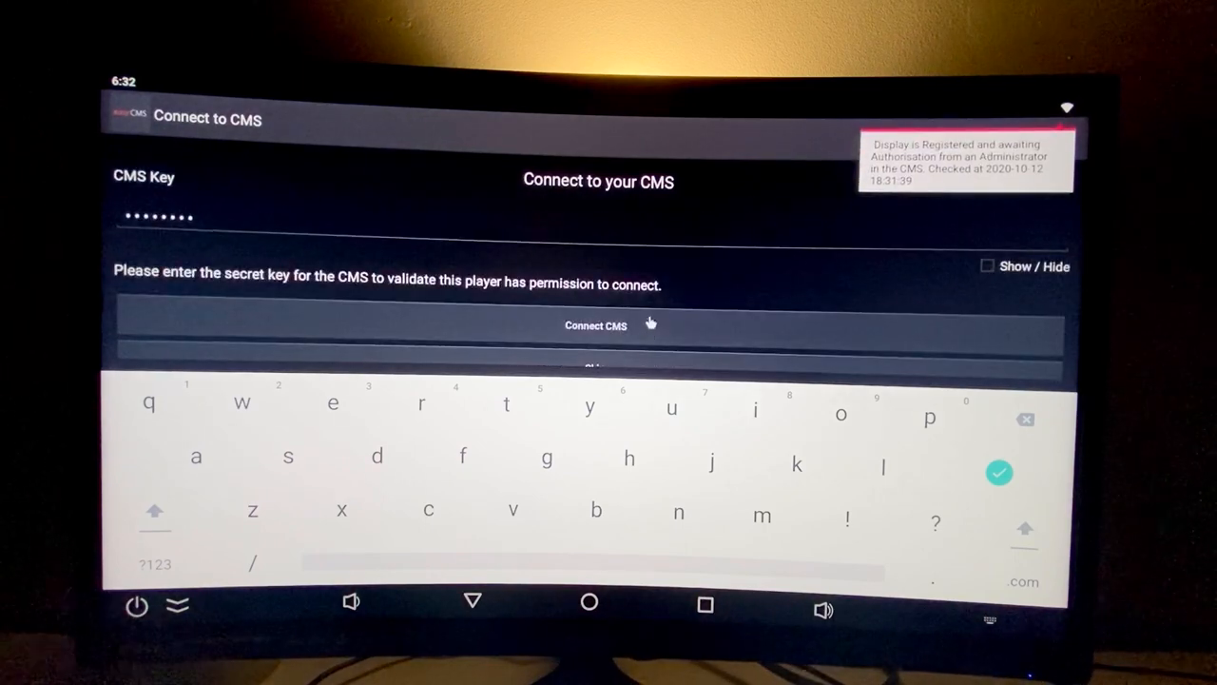
pyautogui.click(595, 325)
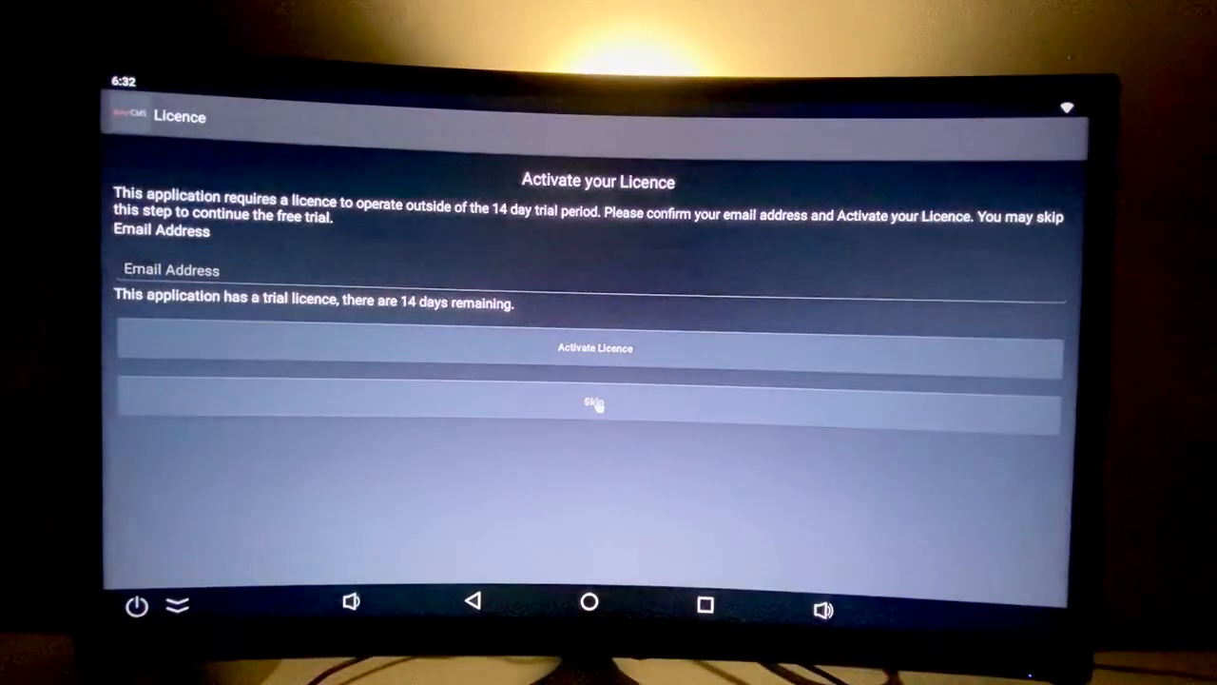
# - Skip activation for the 14-day trial and review the status report showing pending authorisation
pyautogui.click(593, 413)
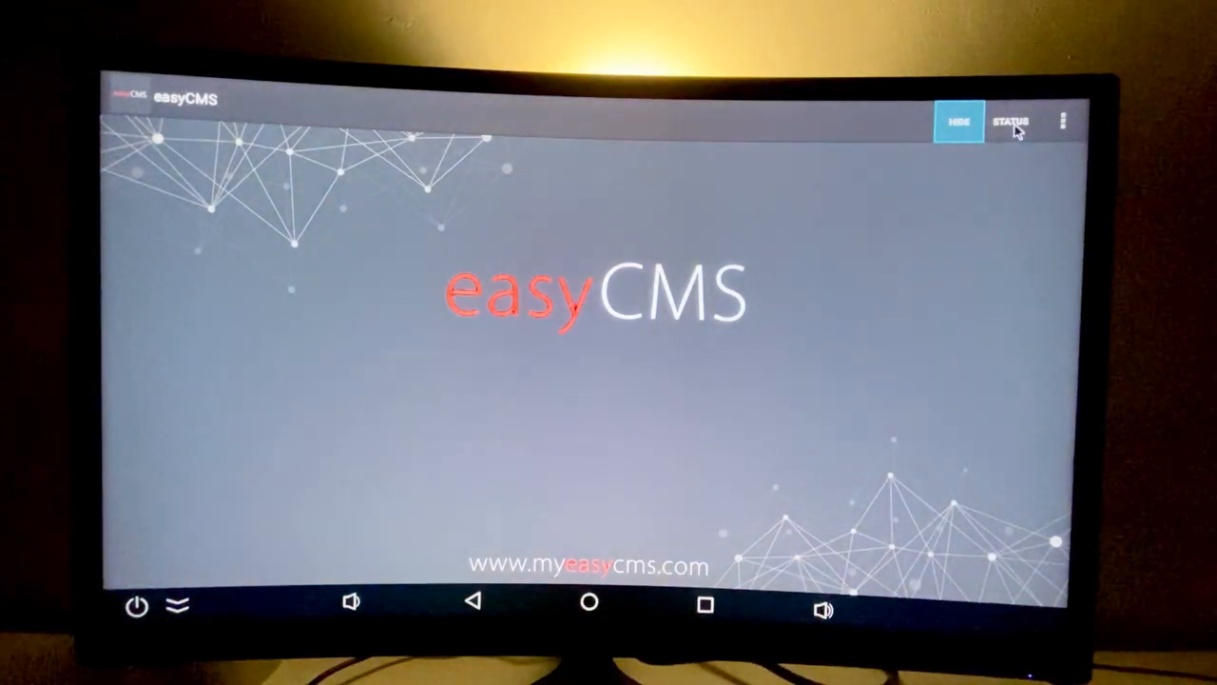
pyautogui.click(1010, 122)
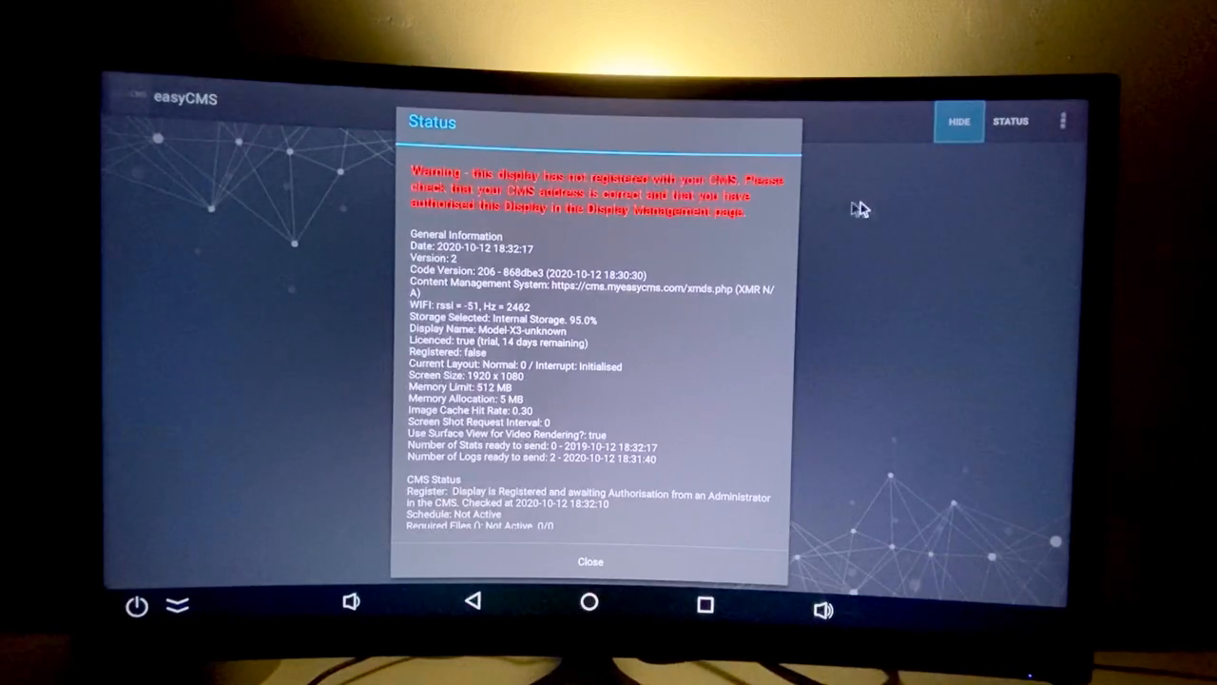
pyautogui.click(590, 561)
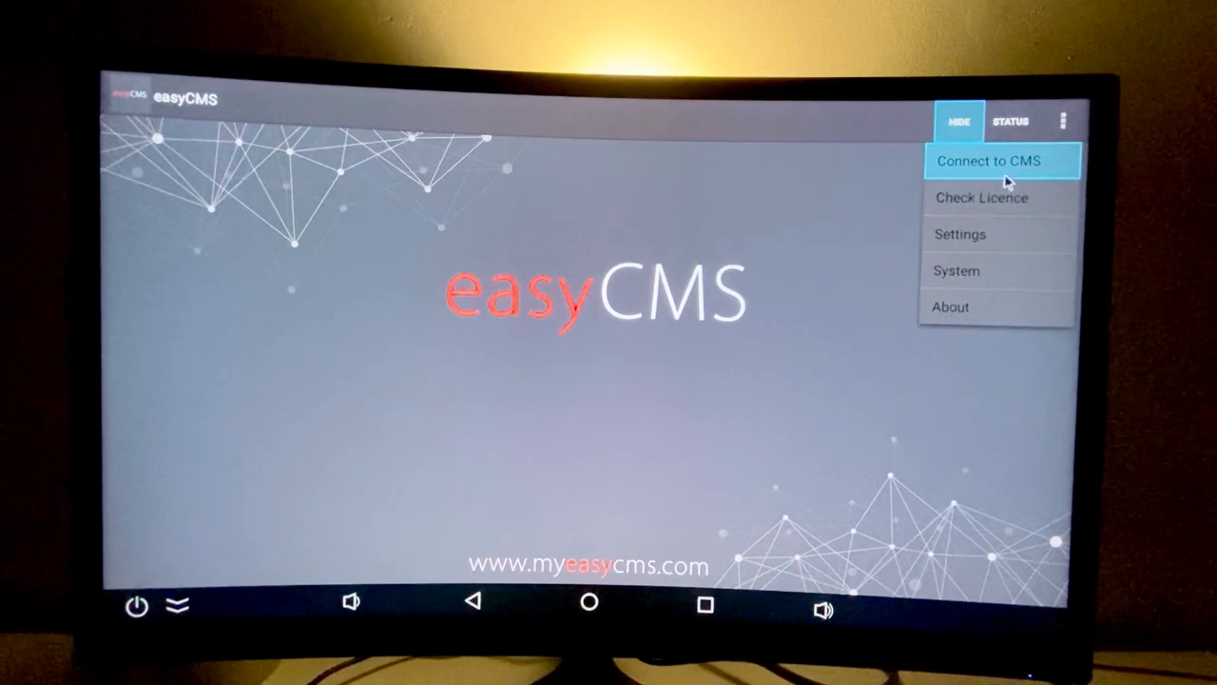
# - Reconnect to the CMS using the saved address and key from the overflow menu
pyautogui.click(999, 160)
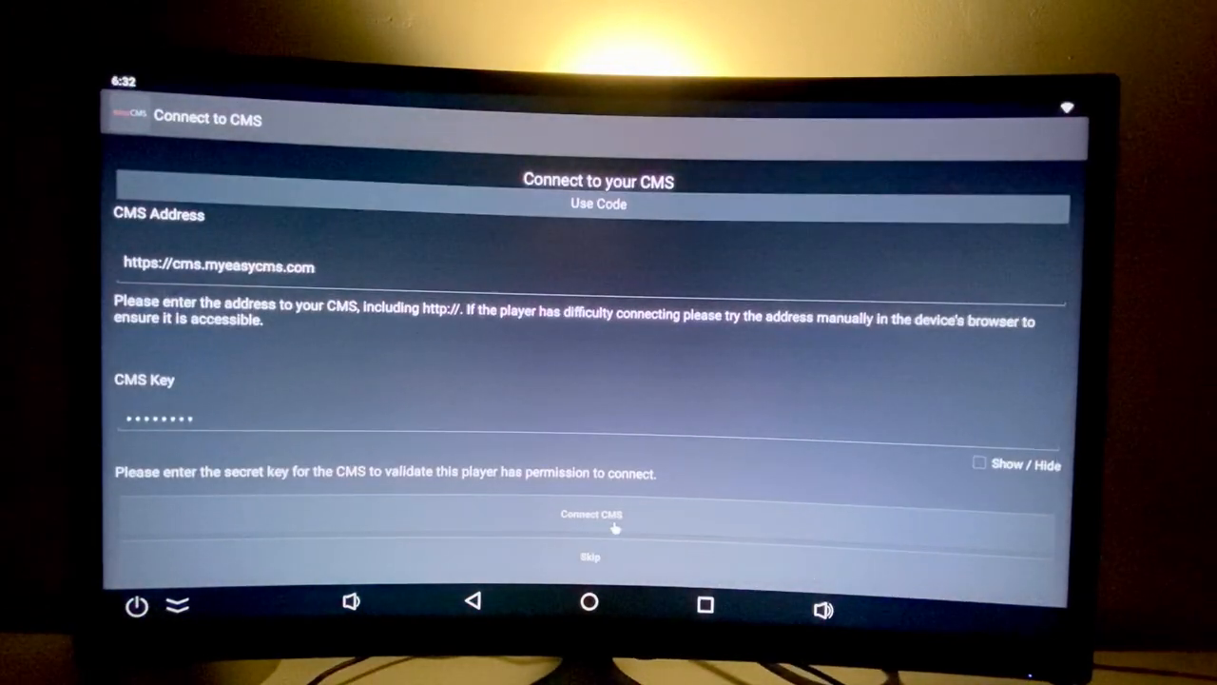
pyautogui.click(589, 517)
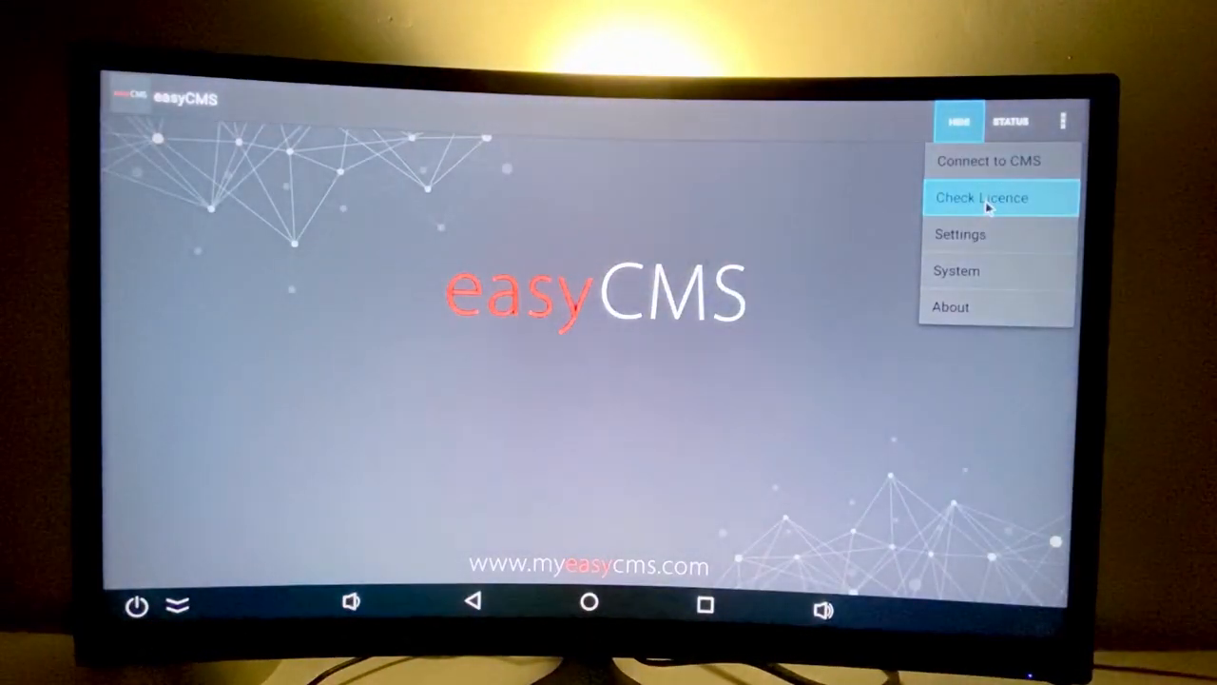
# - Check the licence, confirming 14 trial days remain, and skip activation
pyautogui.click(982, 198)
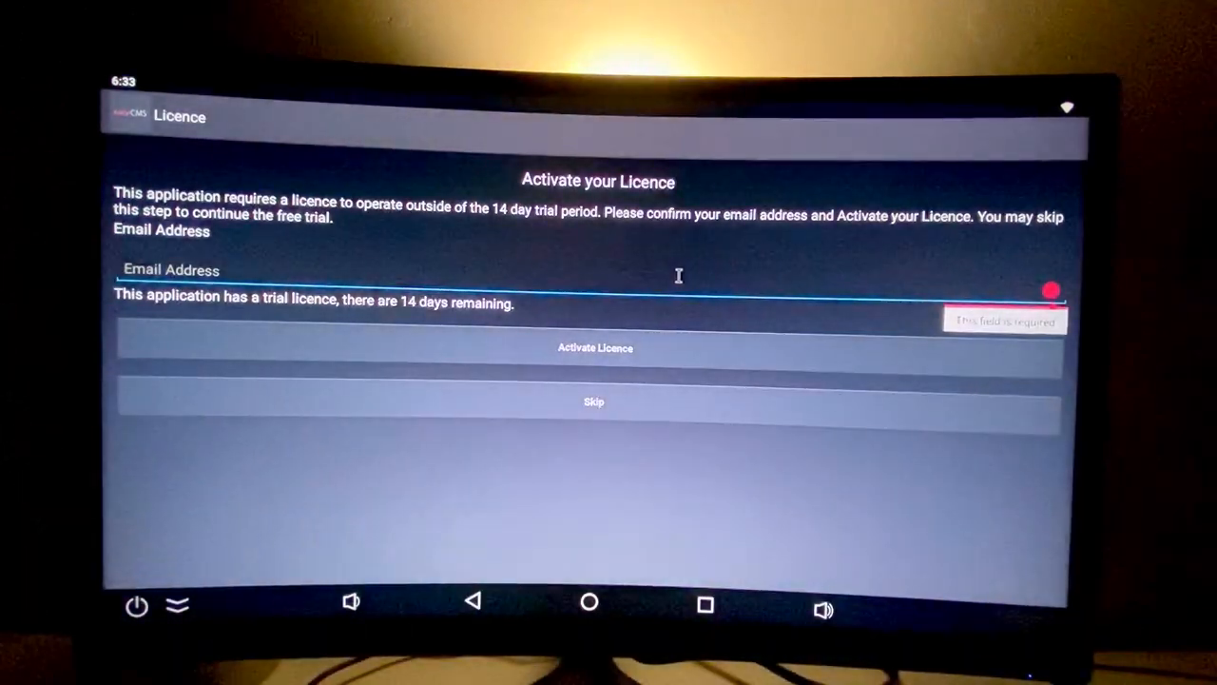
pyautogui.click(594, 401)
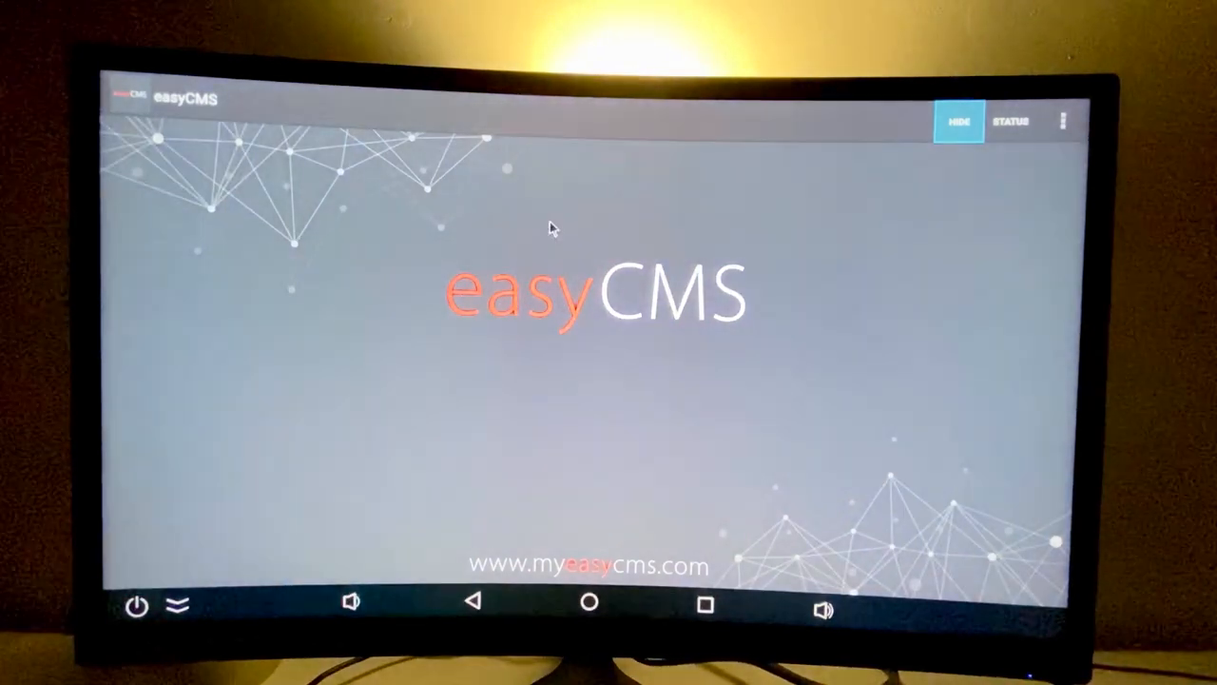